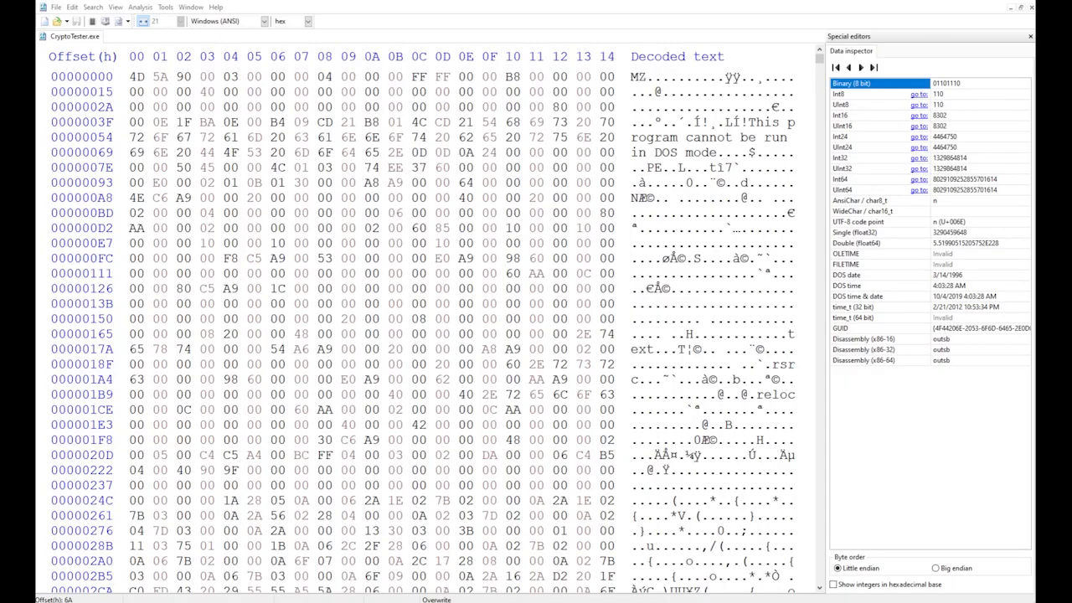
# Step: Scroll past the BSJB signature and search the file for the BCRYPT/BouncyCastle names heap
pyautogui.scroll(-3)
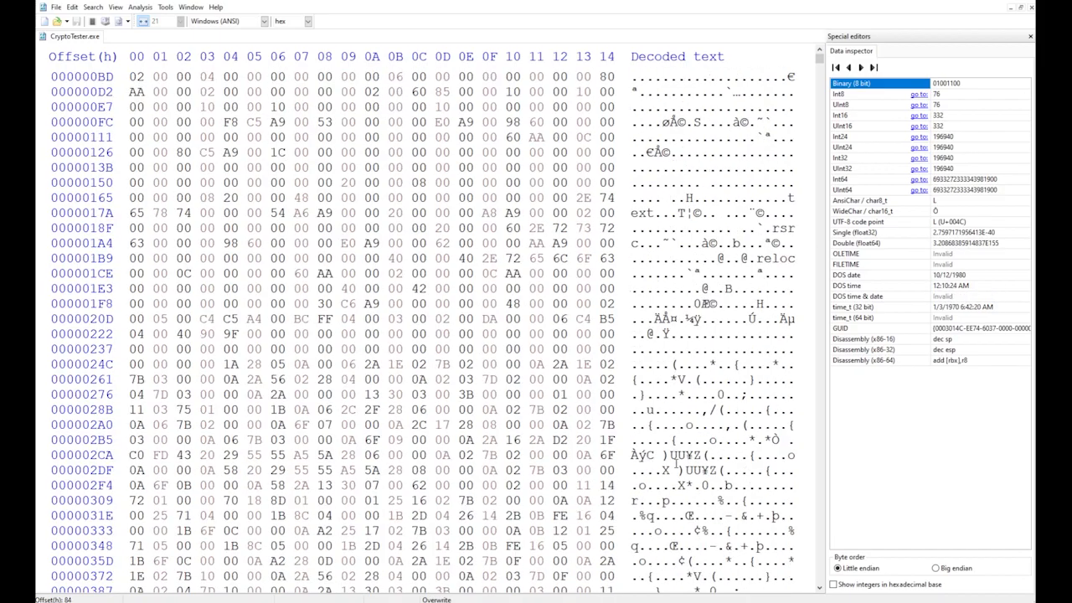
pyautogui.scroll(-3)
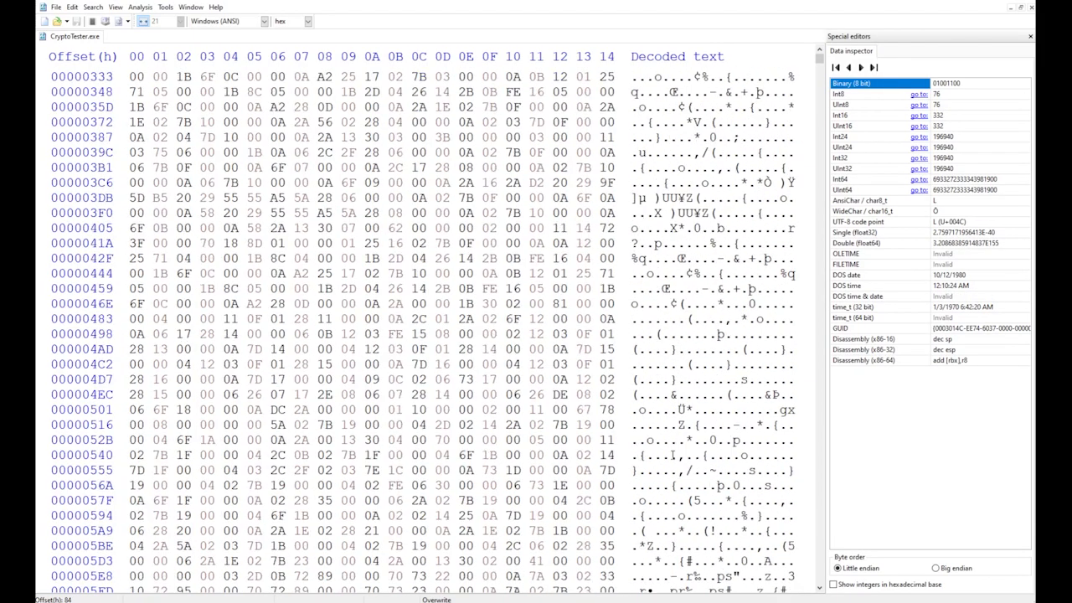
pyautogui.scroll(-3)
pyautogui.write('BSJB')
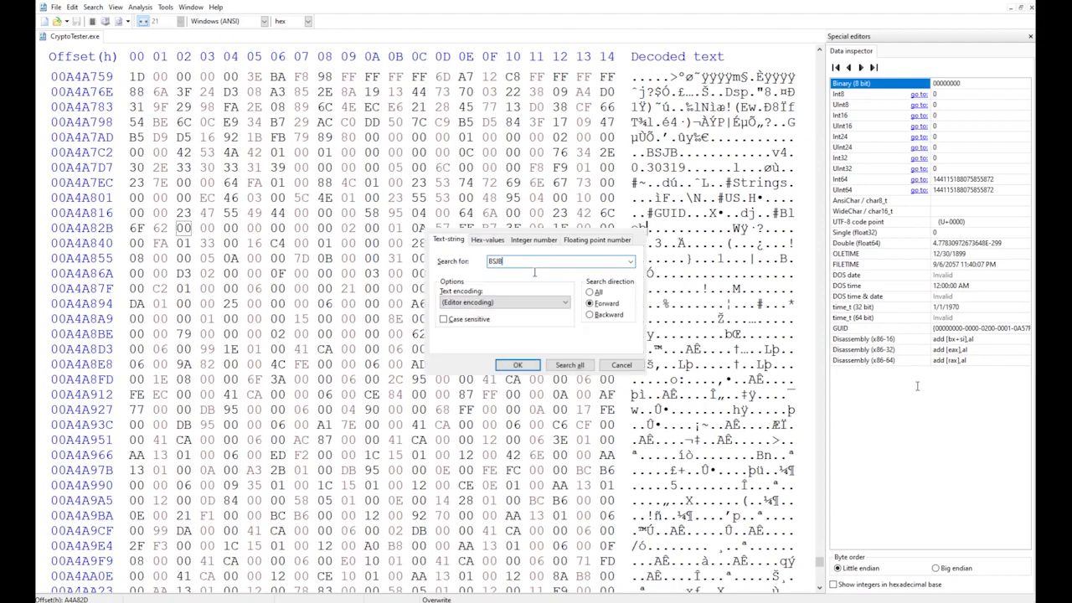
pyautogui.click(589, 292)
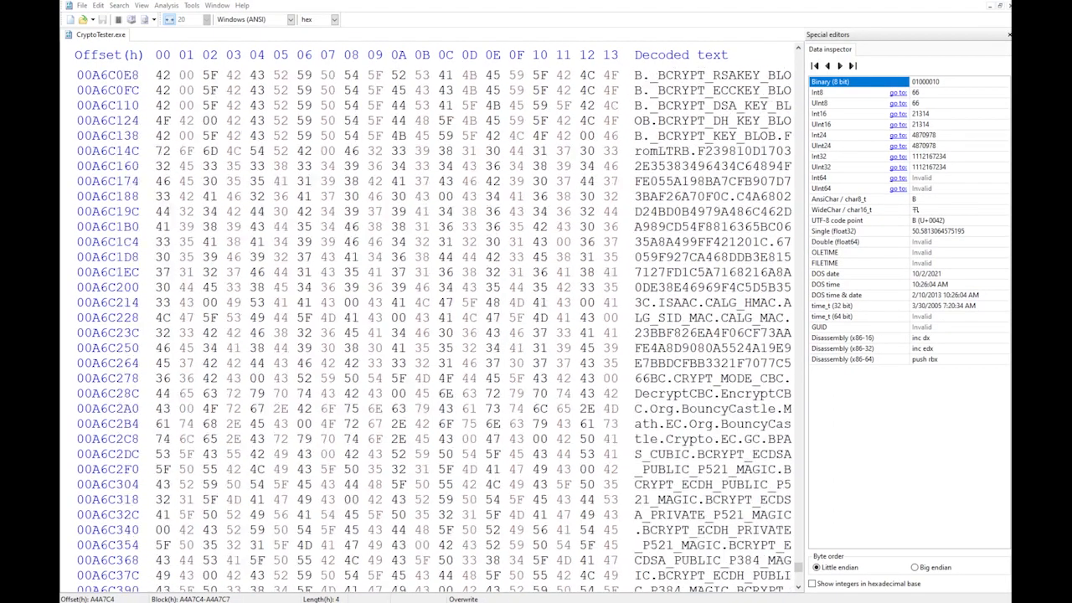
pyautogui.scroll(-3)
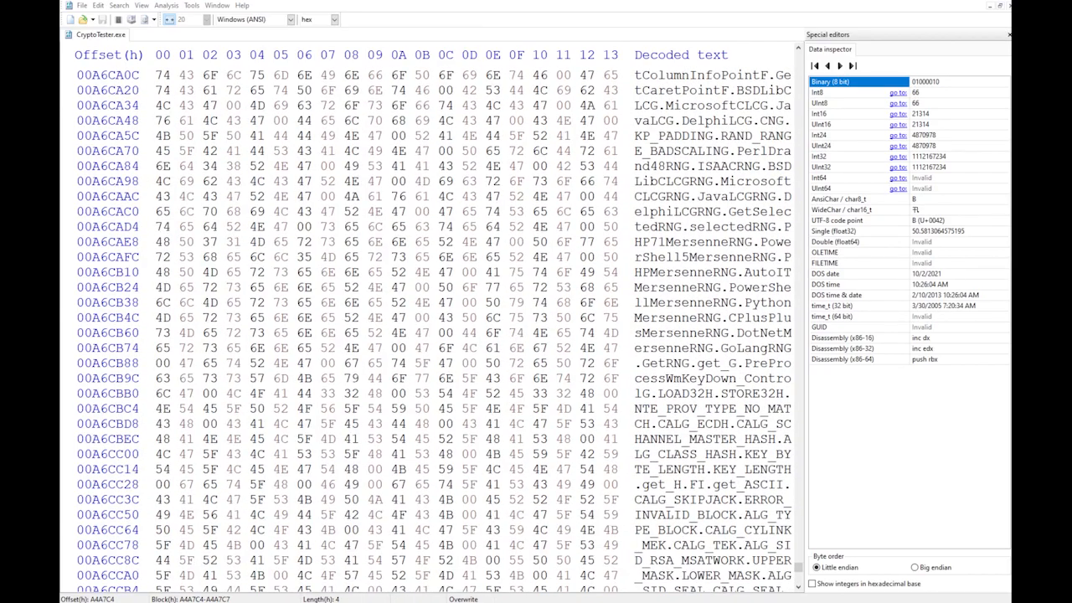
pyautogui.scroll(-3)
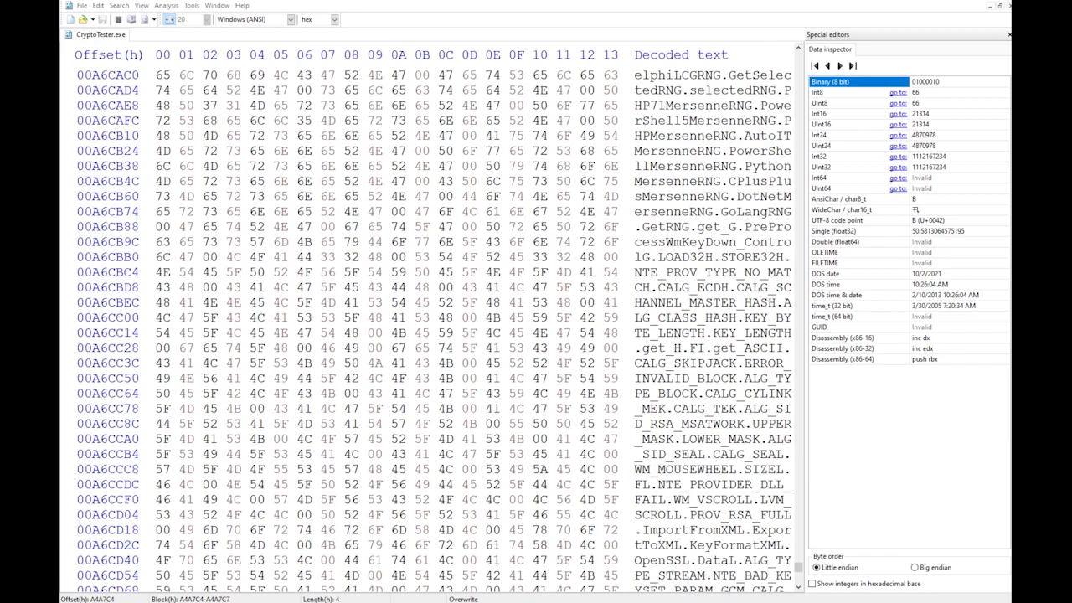
pyautogui.click(399, 258)
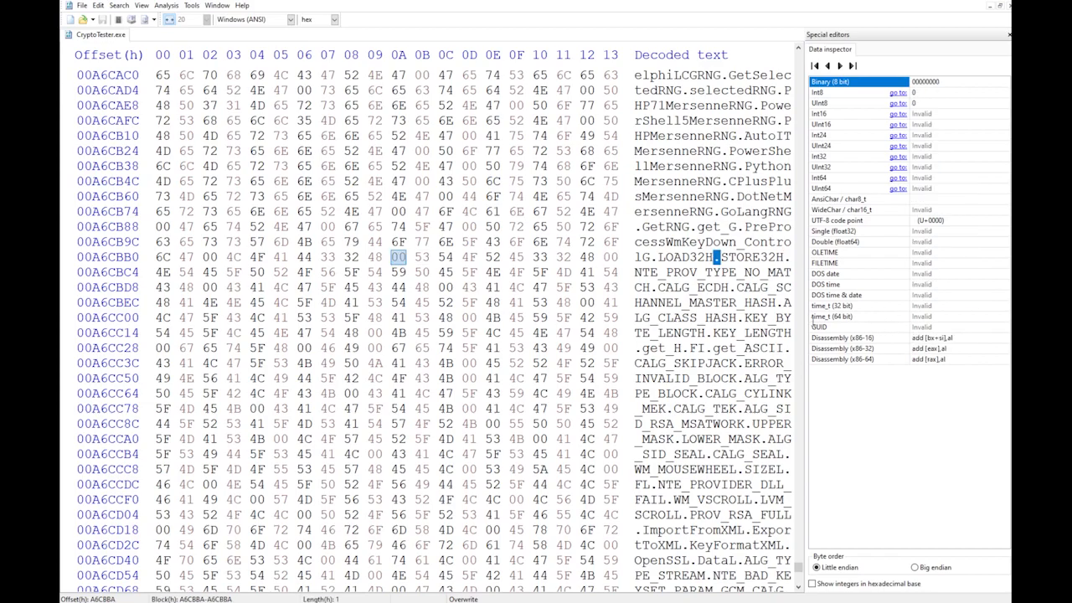
pyautogui.scroll(-3)
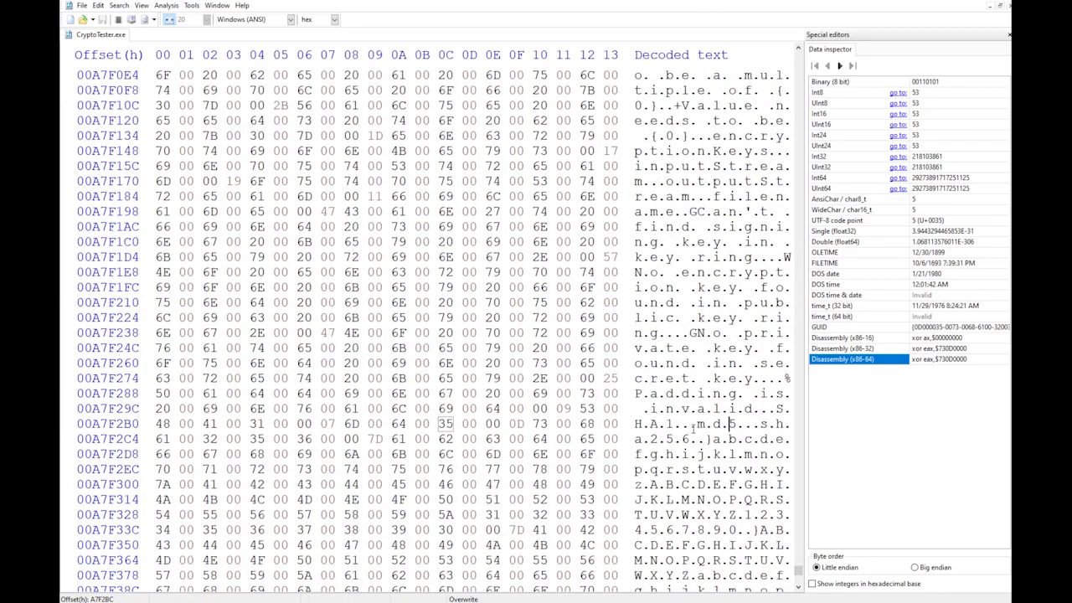
pyautogui.scroll(-3)
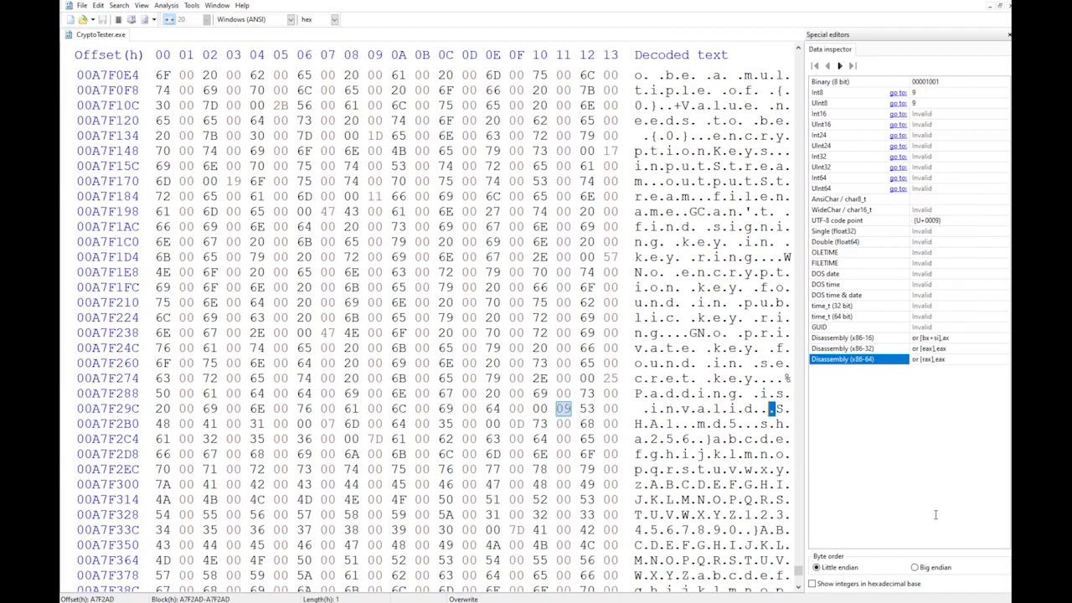
pyautogui.click(563, 409)
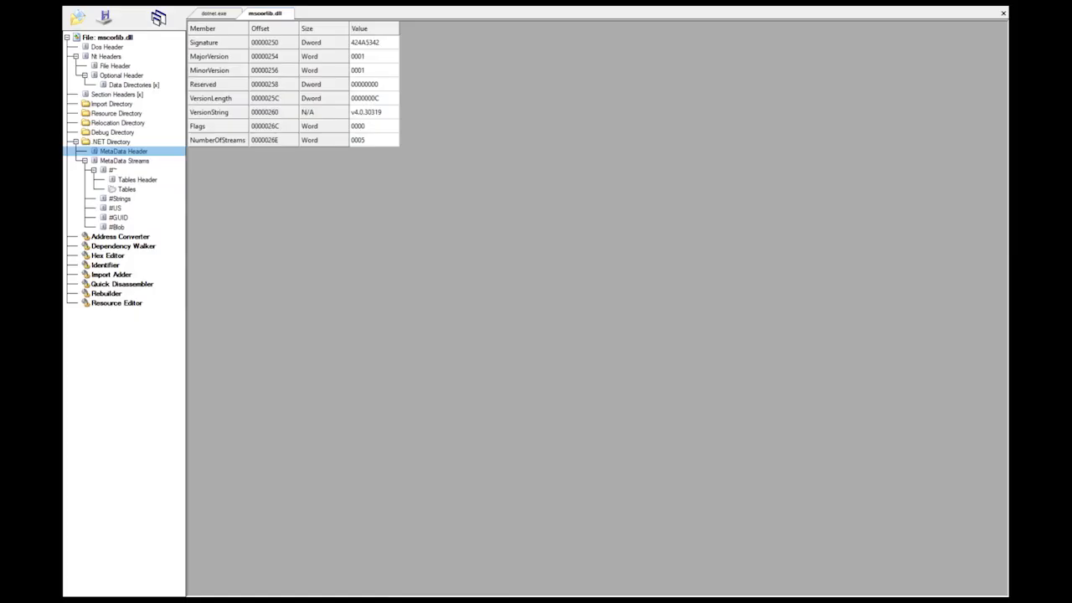
# Step: Show mscorlib.dll's five metadata streams, then its tables header (version 2.0, valid and sorted masks)
pyautogui.click(124, 161)
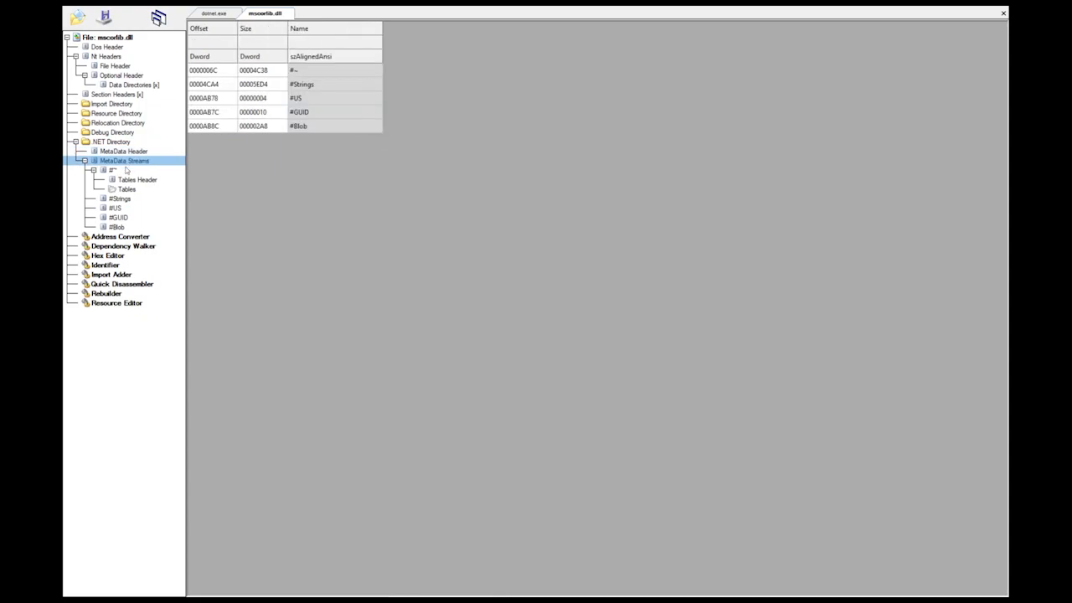
pyautogui.click(138, 179)
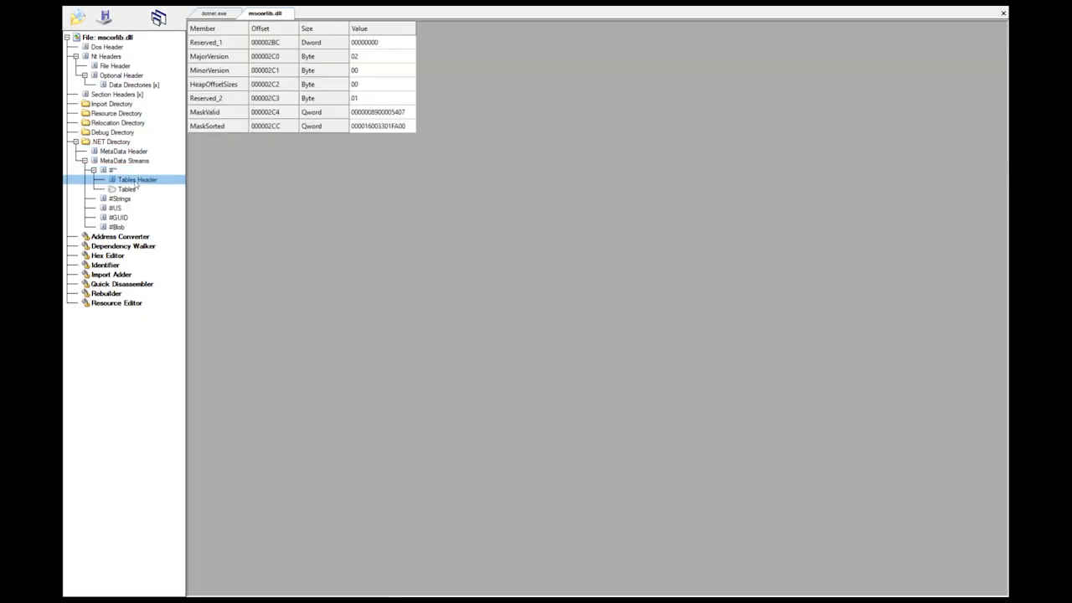